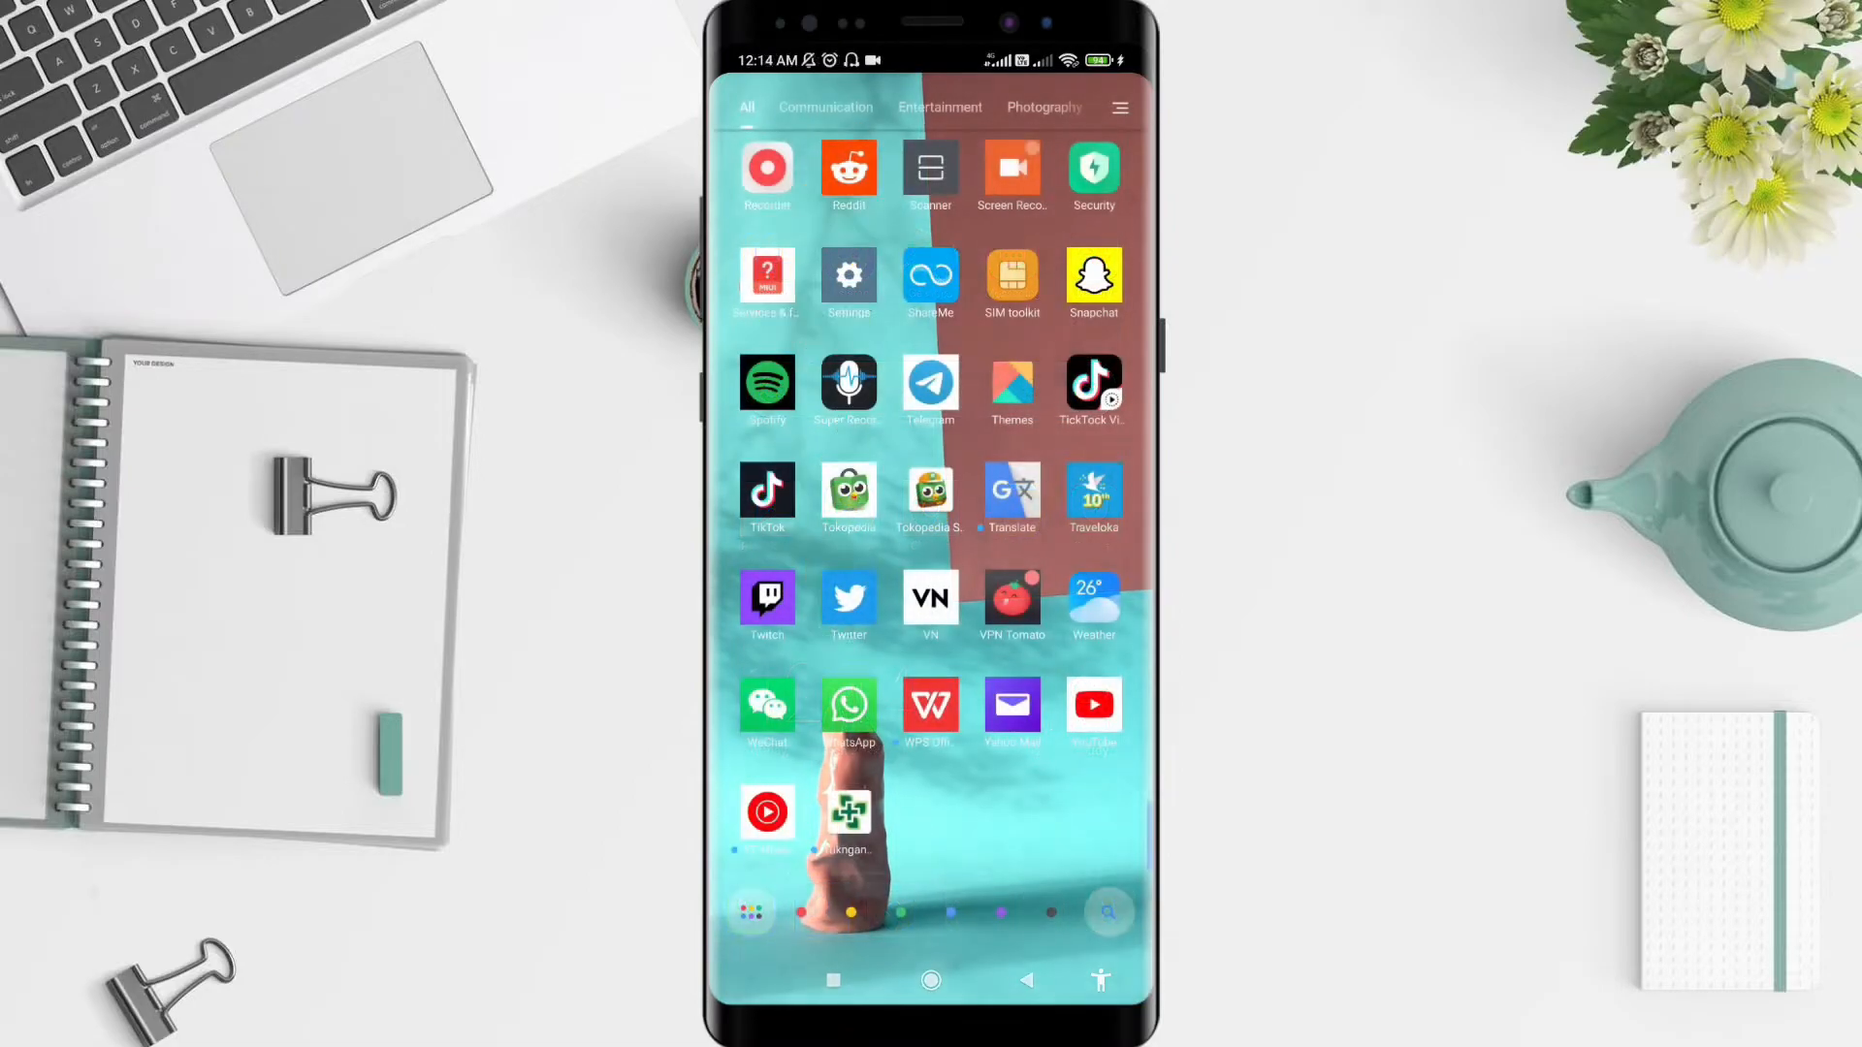
Step: Launch the Reddit app from the app drawer, landing on the Home feed
{"action": "scroll", "scroll_direction": "up", "scroll_amount": 3}
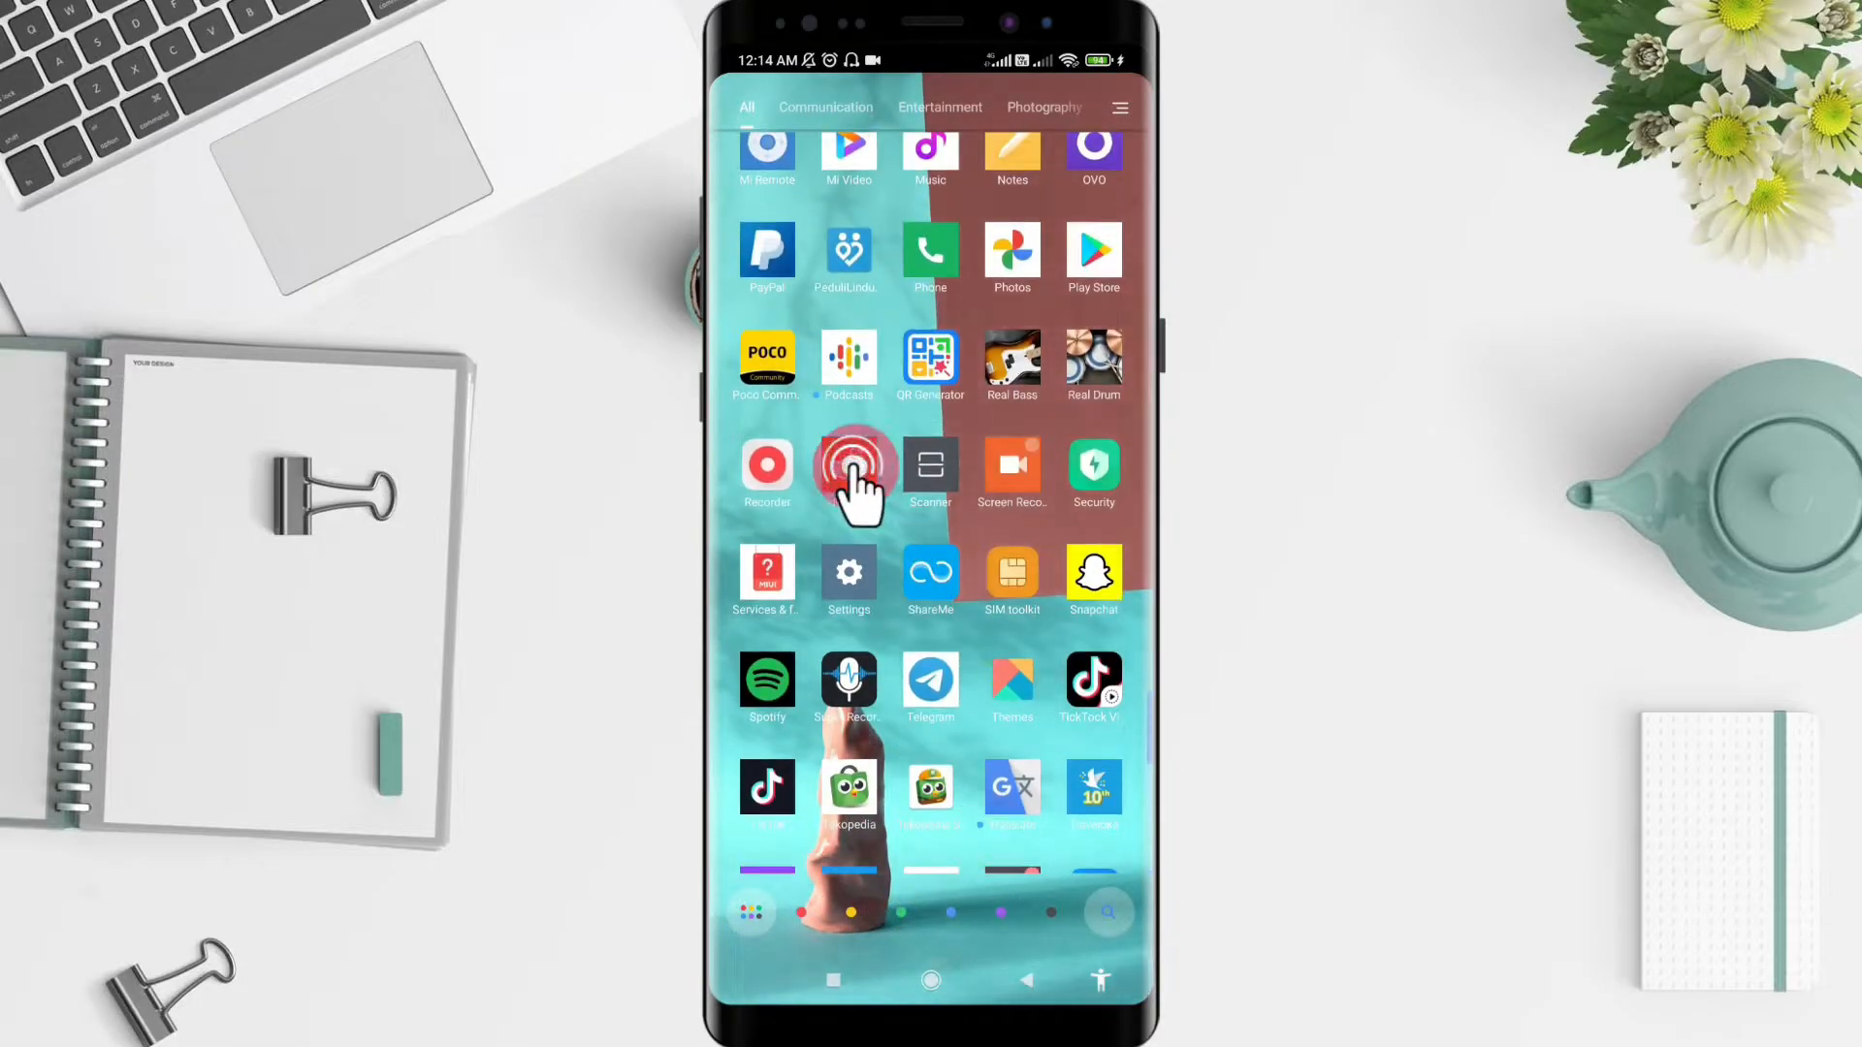
{"action": "left_click", "coordinate": [847, 471]}
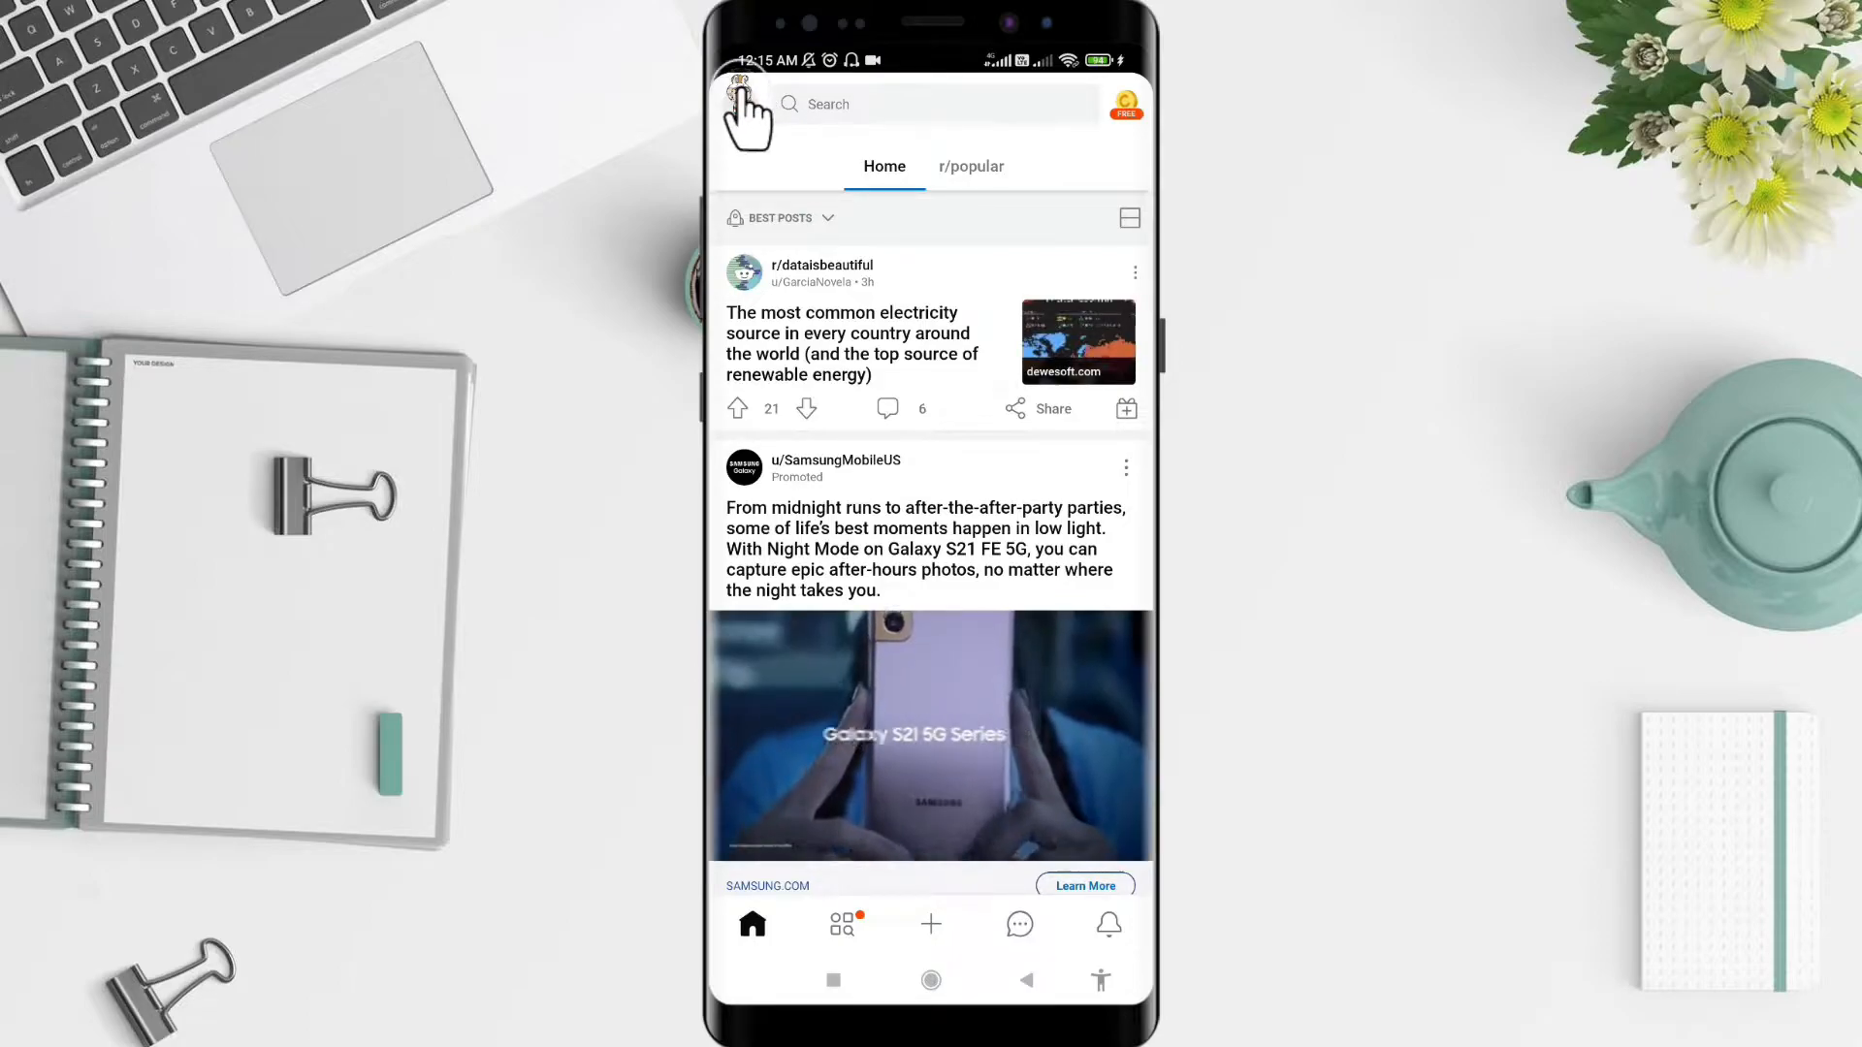
Step: Reach Reddit Settings through the profile avatar's side drawer
{"action": "left_click", "coordinate": [745, 105]}
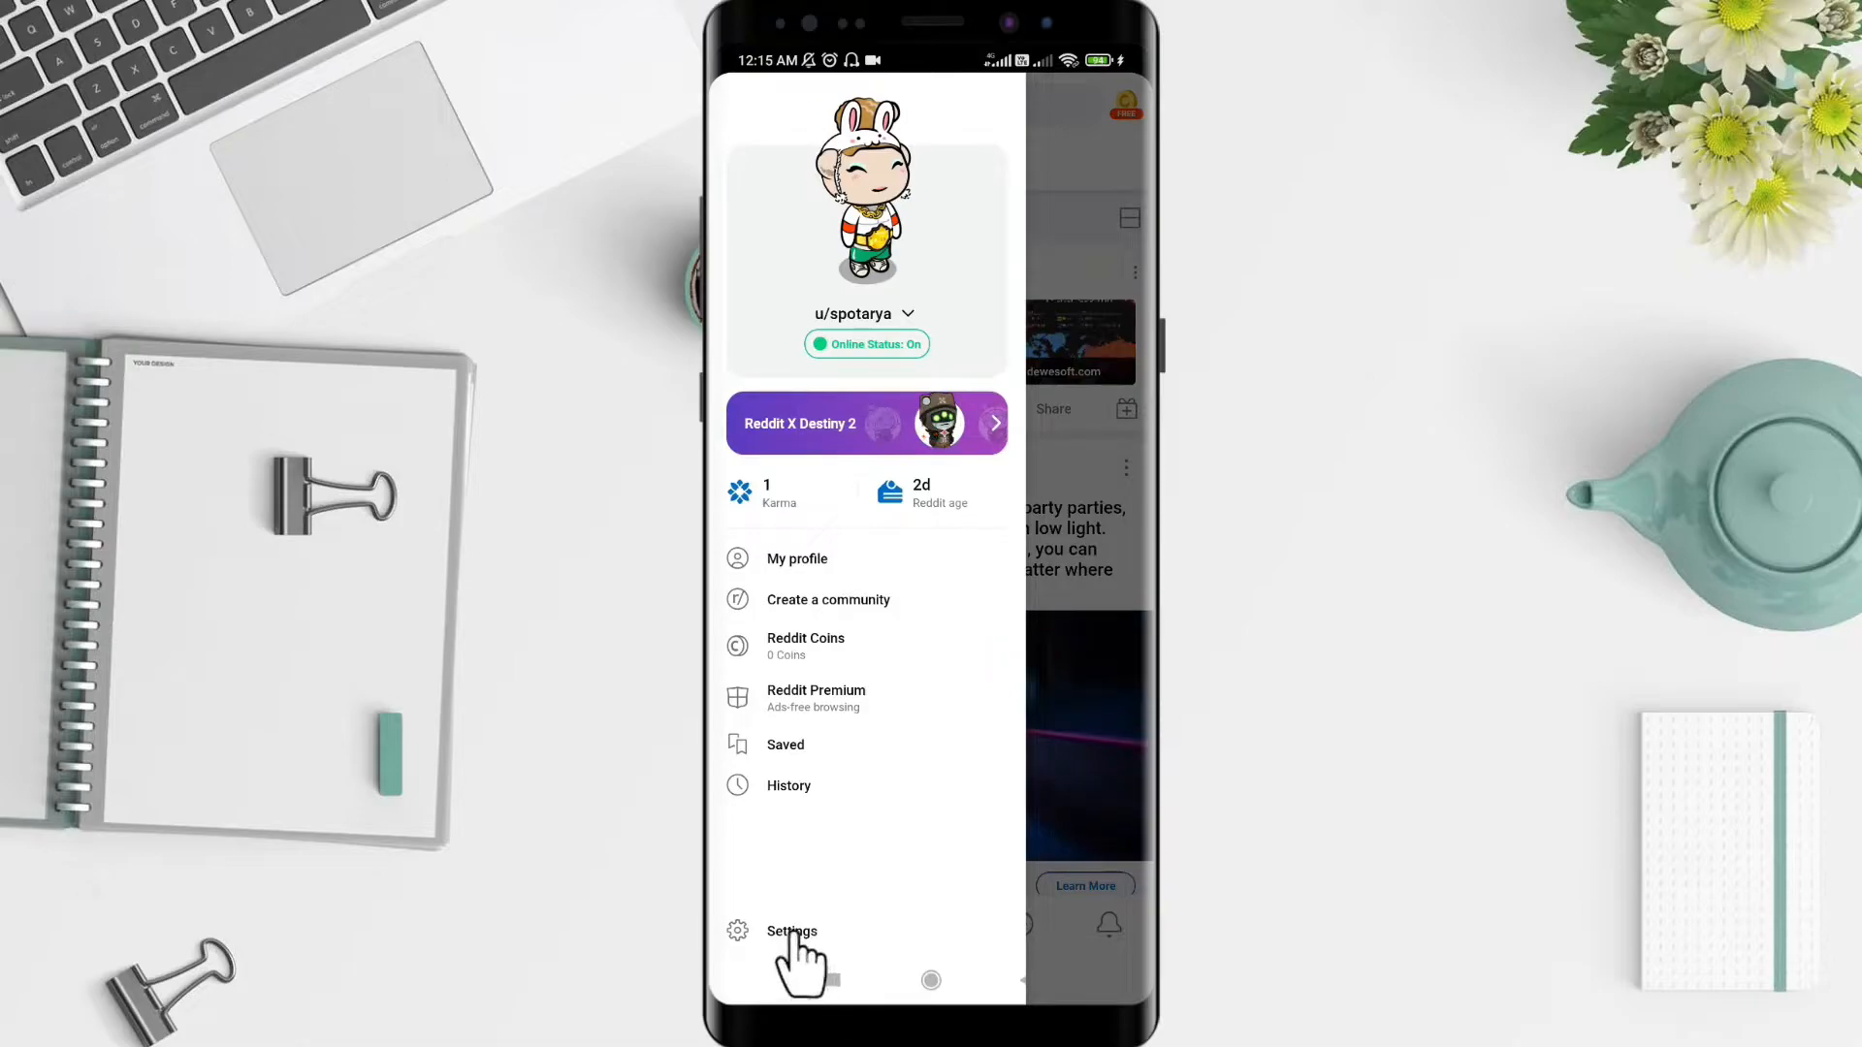
{"action": "left_click", "coordinate": [792, 931]}
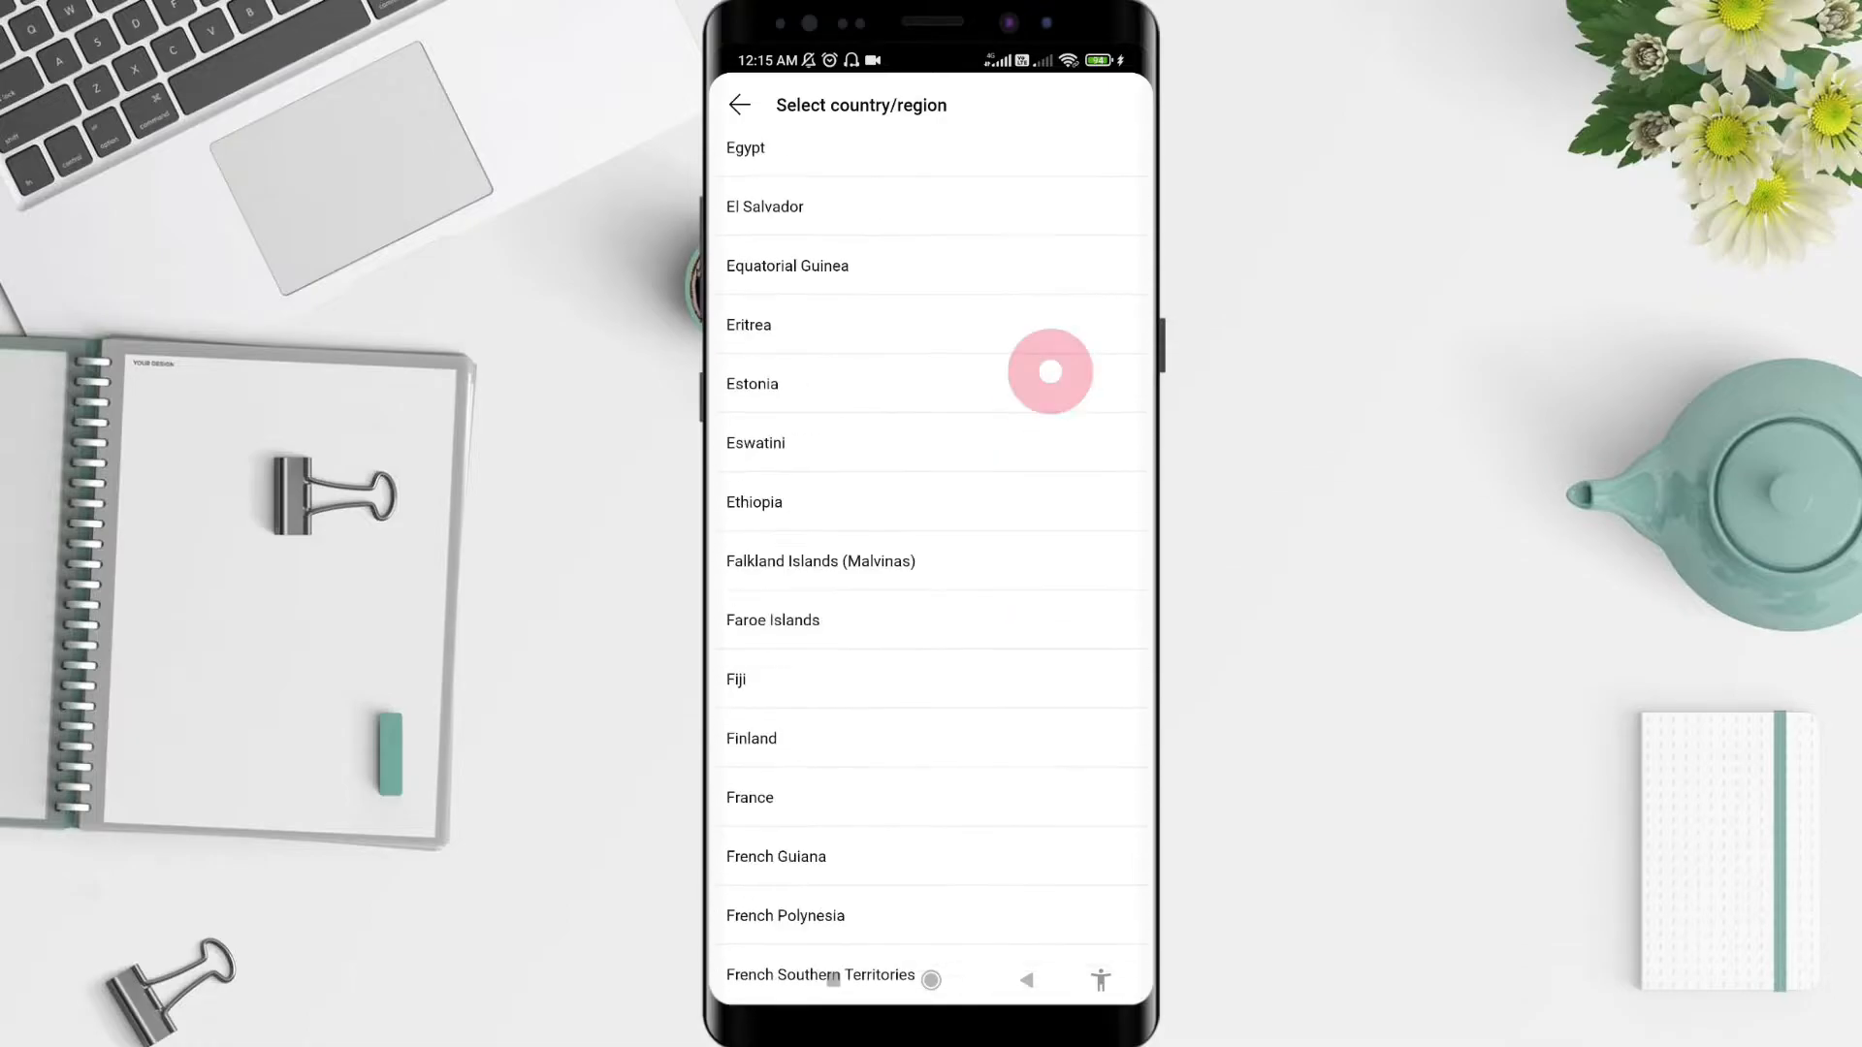
Step: Choose Indonesia in the Select country/region list so Account settings shows Country: Indonesia
{"action": "scroll", "scroll_direction": "down", "scroll_amount": 3}
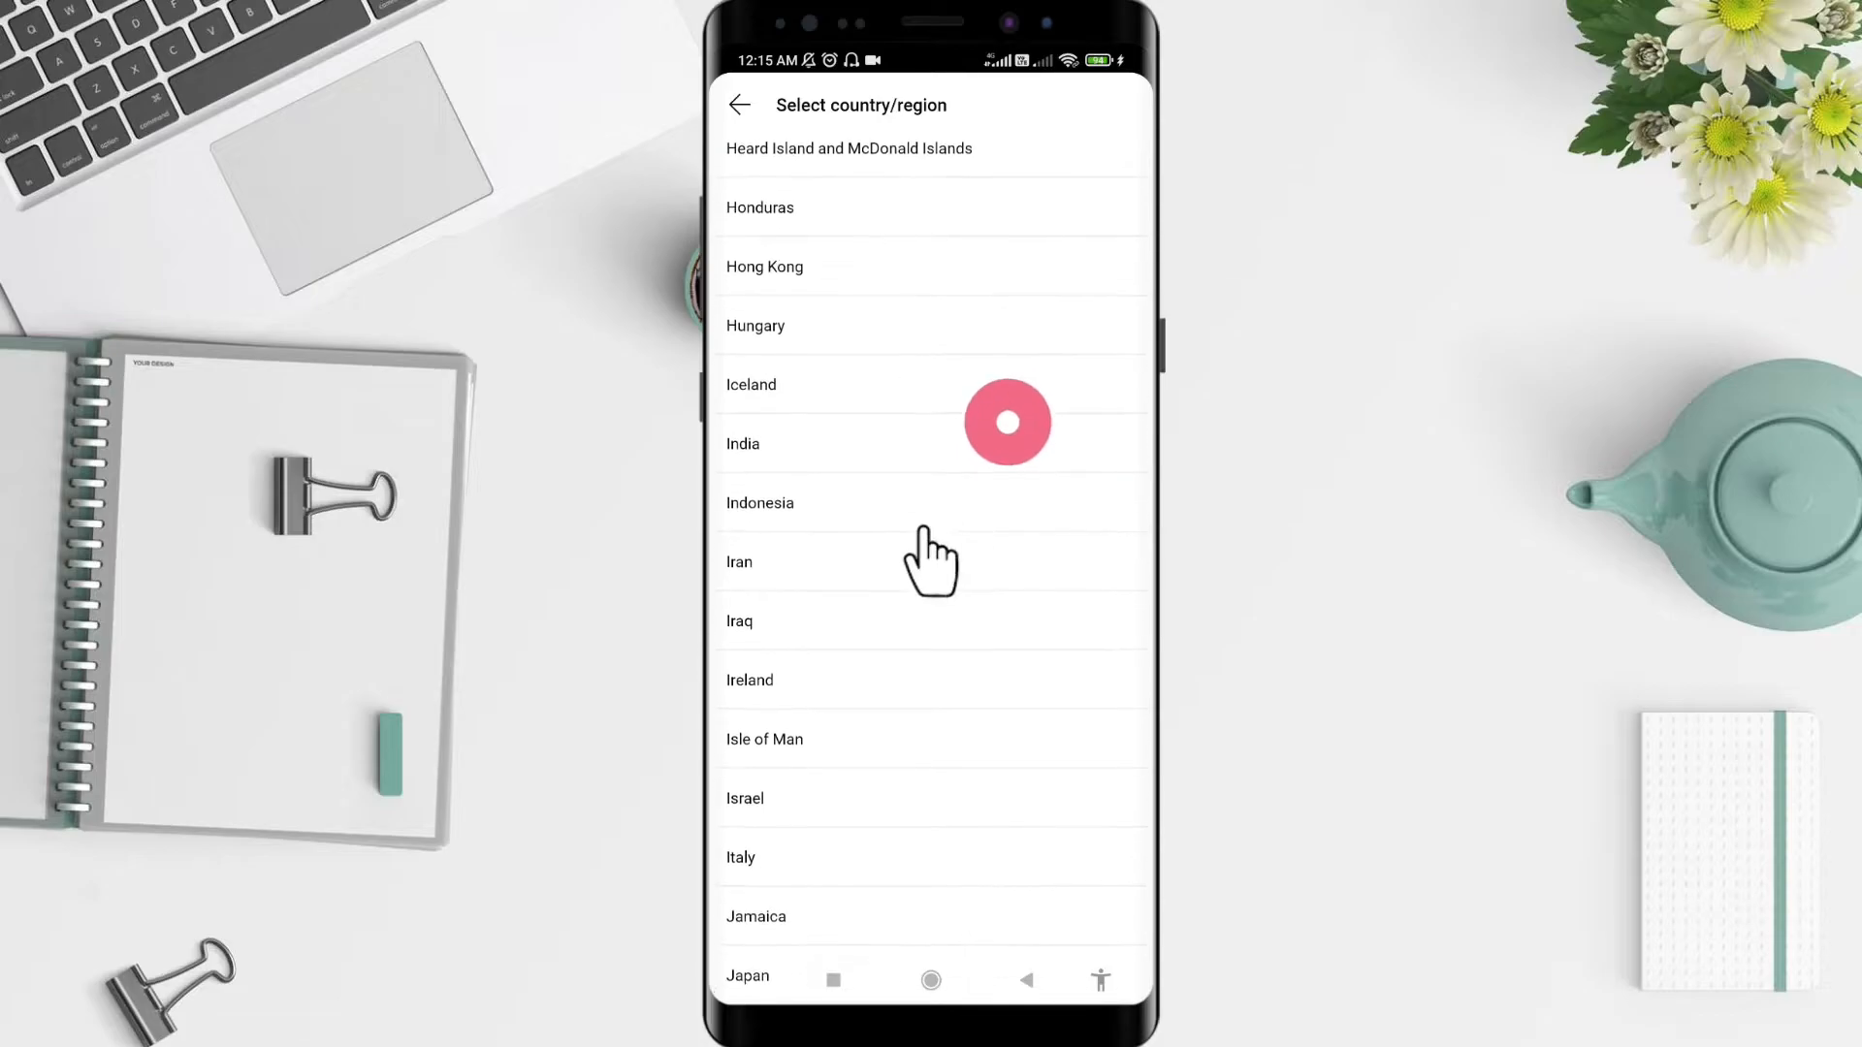
{"action": "left_click", "coordinate": [759, 502]}
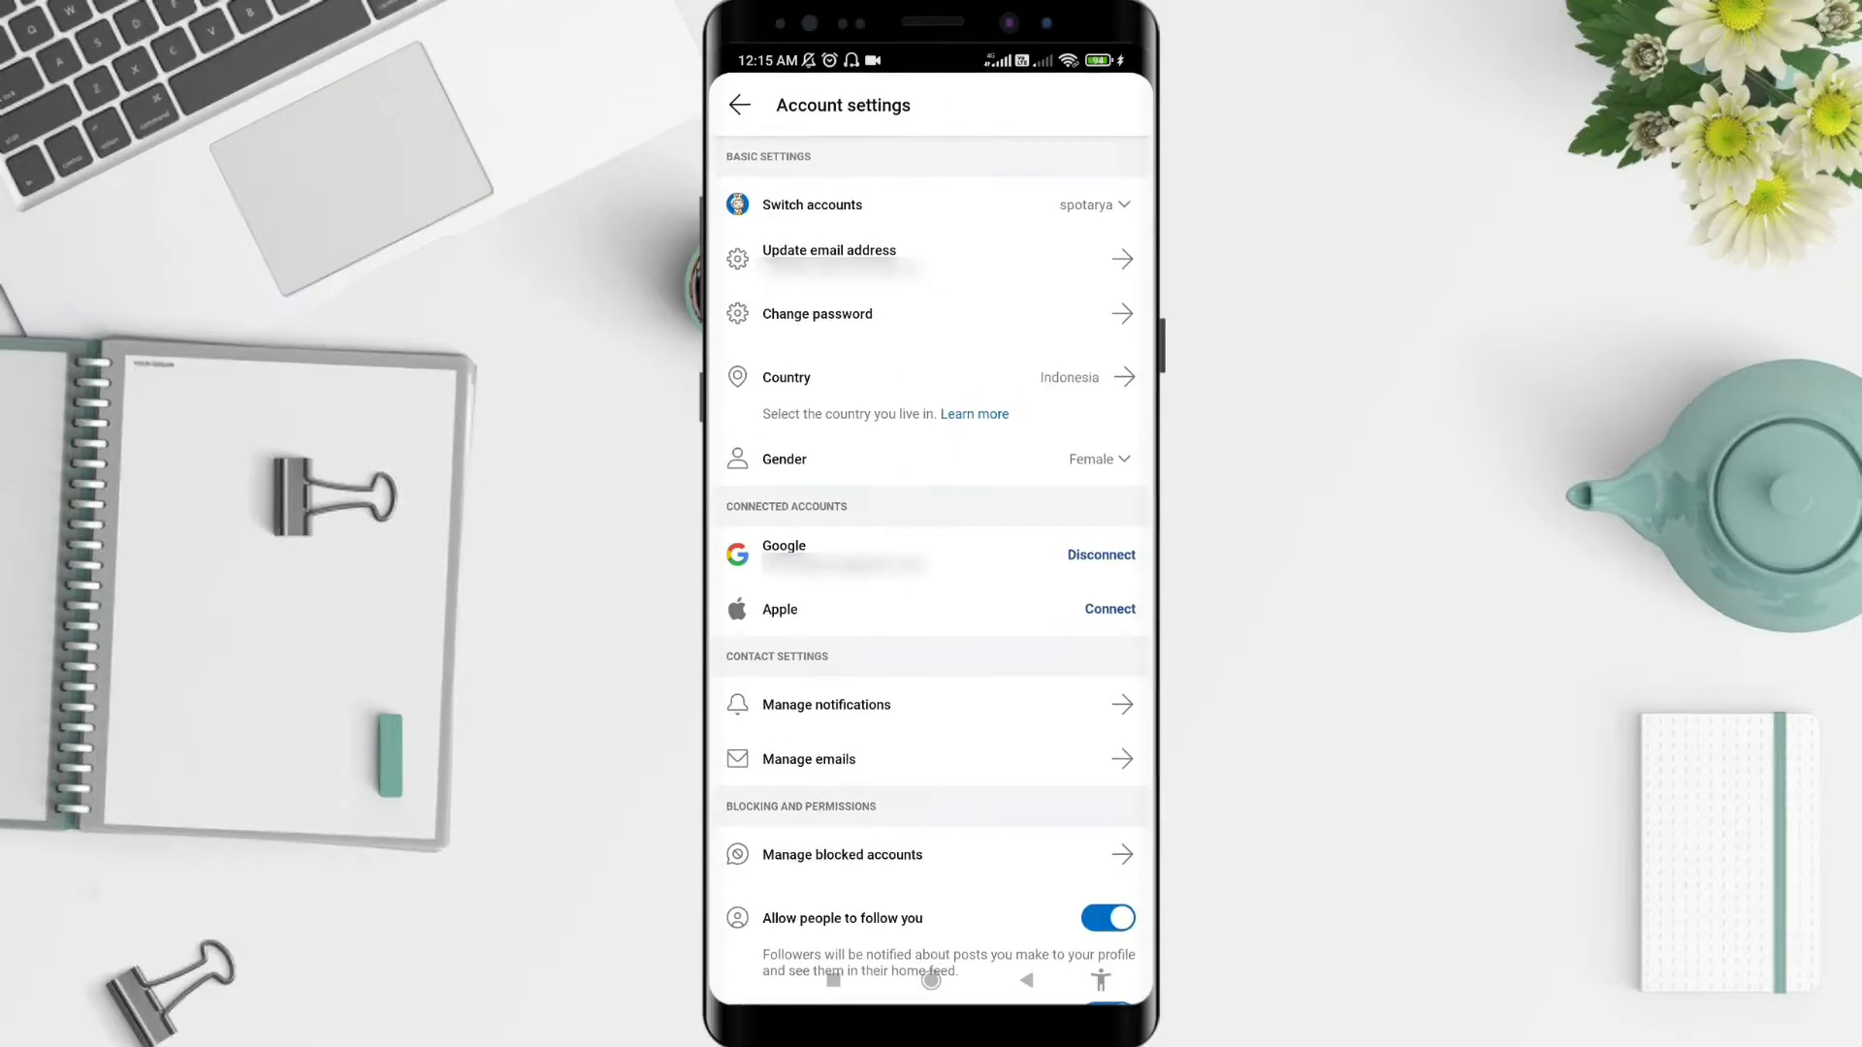